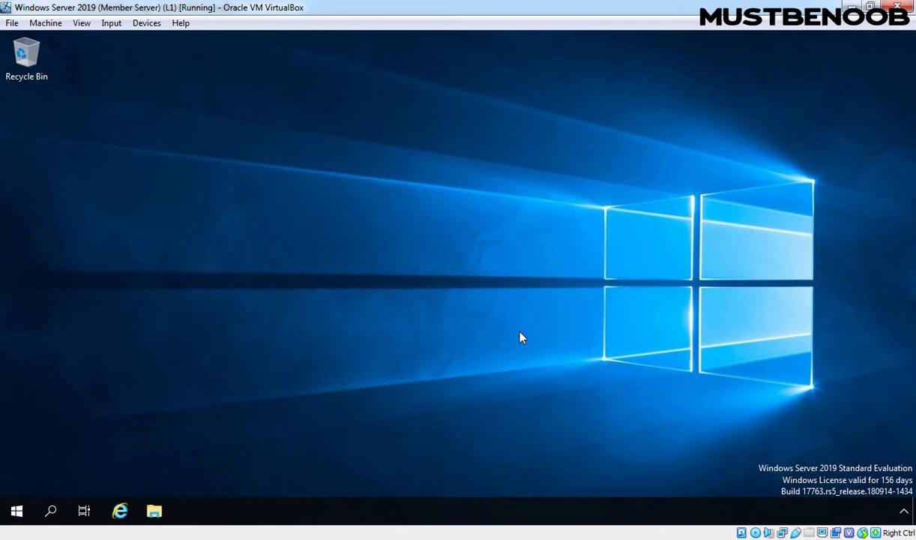
- Launch Windows Deployment Services from the Windows Administrative Tools folder in the Start menu
{"action": "left_click", "coordinate": [17, 511]}
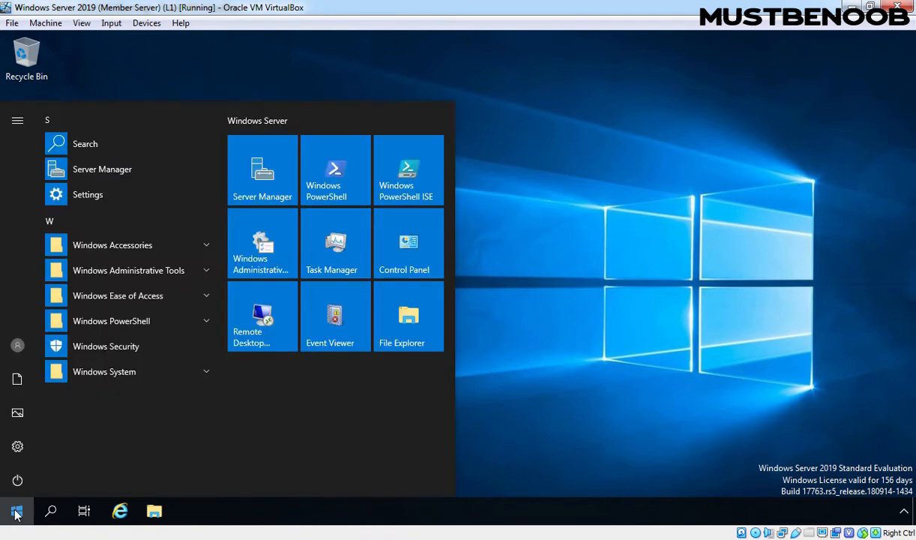
{"action": "mouse_move", "coordinate": [261, 255]}
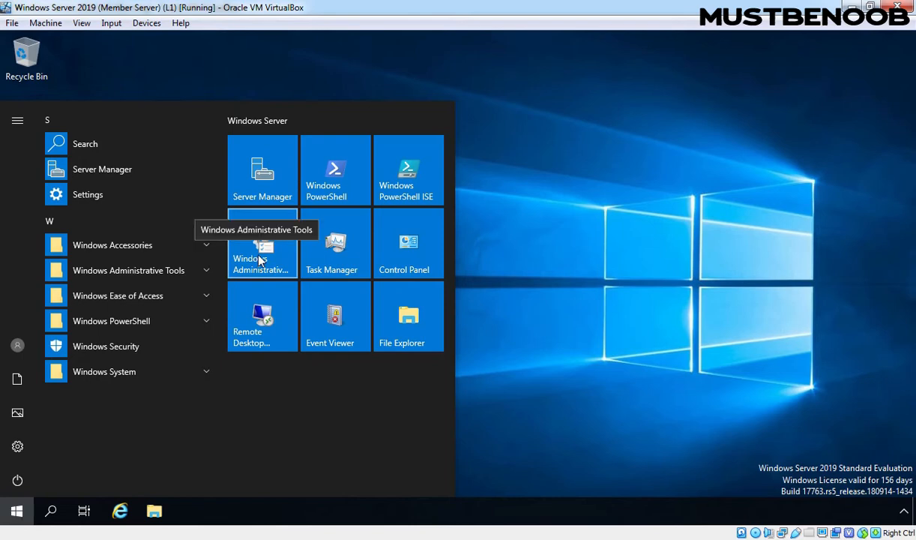
{"action": "left_click", "coordinate": [262, 245]}
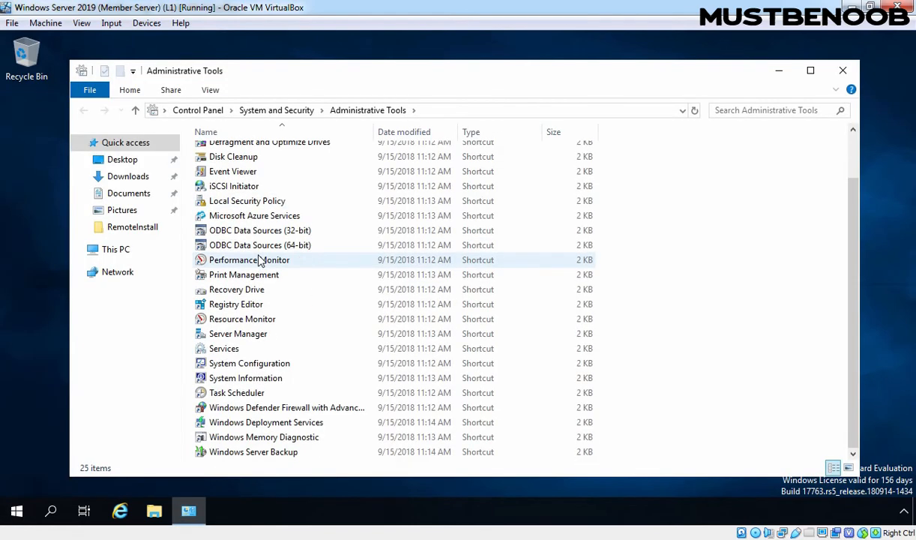
{"action": "left_click", "coordinate": [266, 422]}
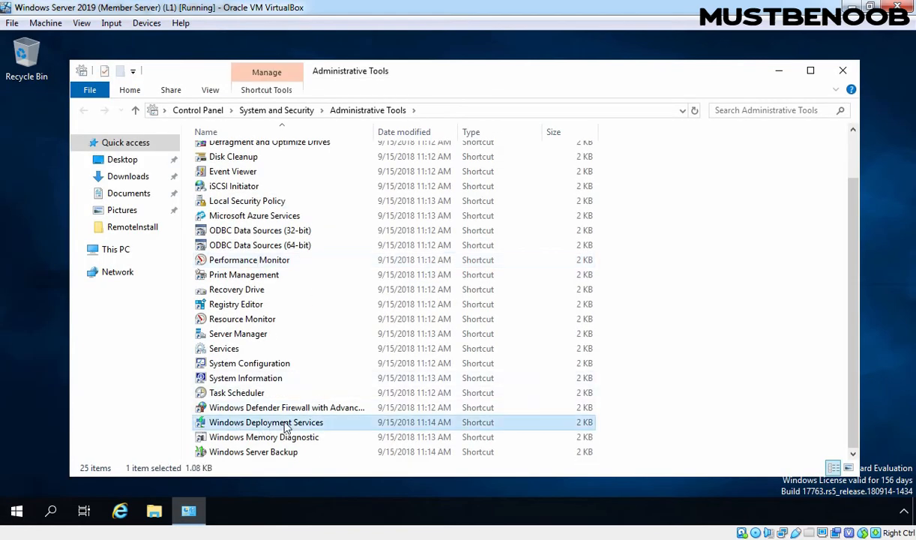
{"action": "double_click", "coordinate": [265, 422]}
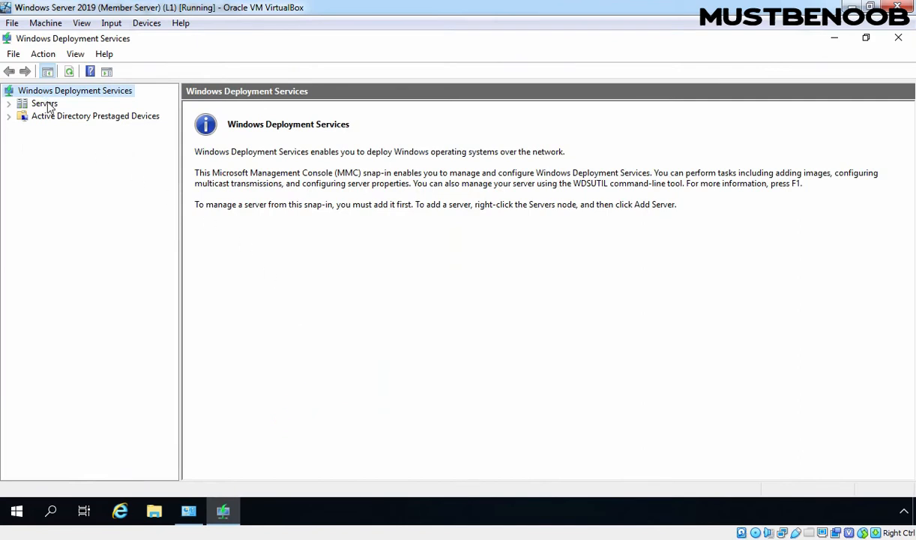
- Expand Servers, show Boot Images, and right-click Microsoft Windows 10 Setup (x64)
{"action": "left_click", "coordinate": [43, 102]}
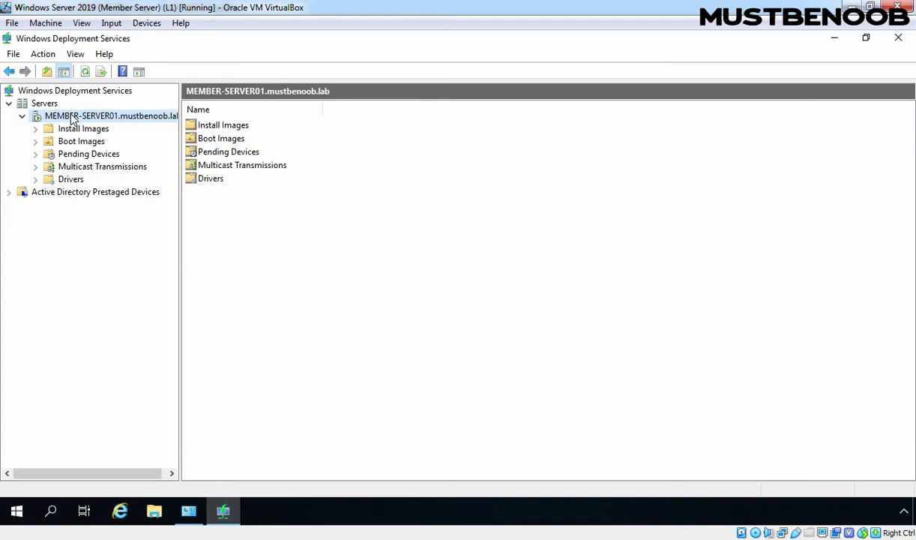
{"action": "left_click", "coordinate": [81, 141]}
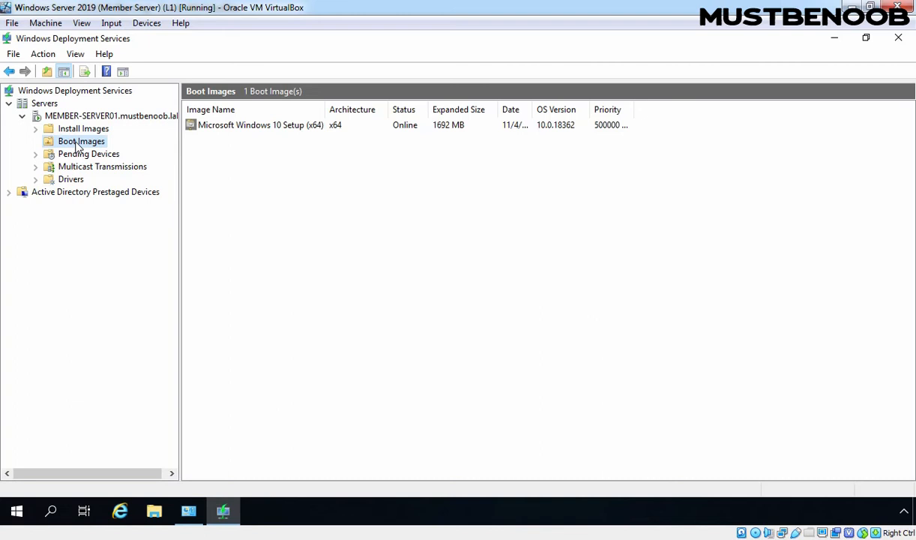
{"action": "mouse_move", "coordinate": [279, 133]}
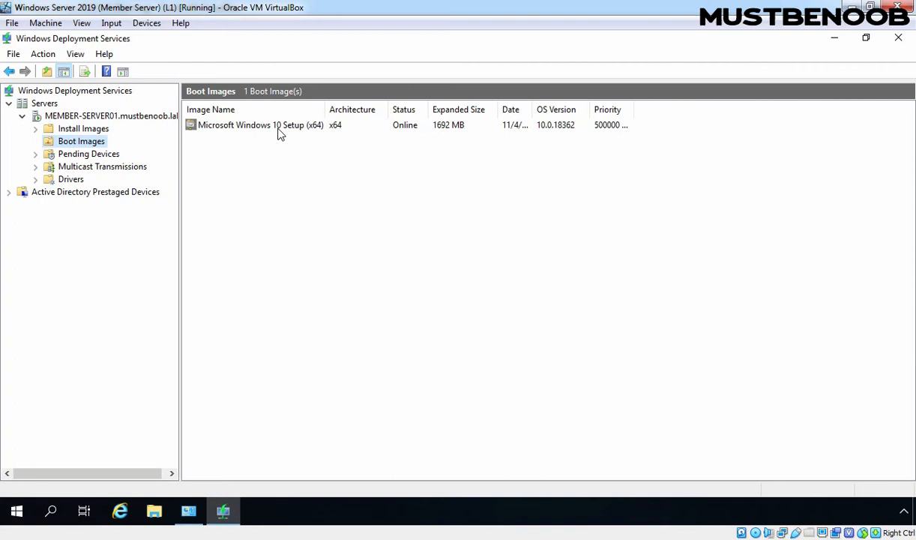
{"action": "left_click", "coordinate": [261, 124]}
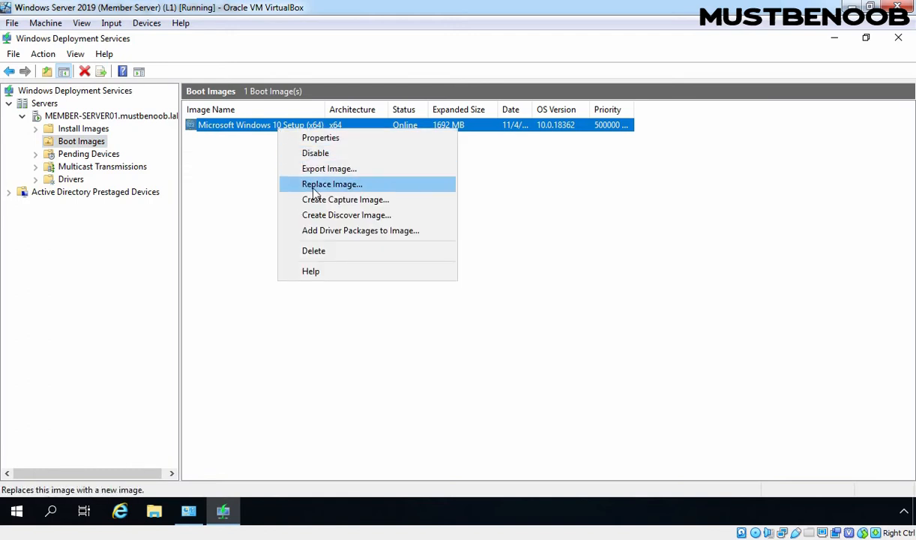
- Start Create Capture Image with name and description 'Windows 10 Capture Image (x64)'
{"action": "left_click", "coordinate": [346, 199]}
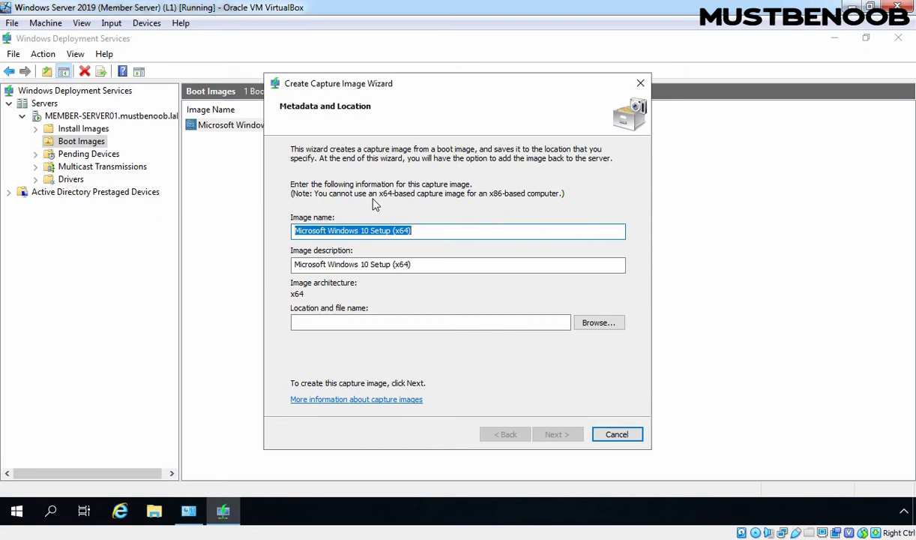
{"action": "mouse_move", "coordinate": [336, 245]}
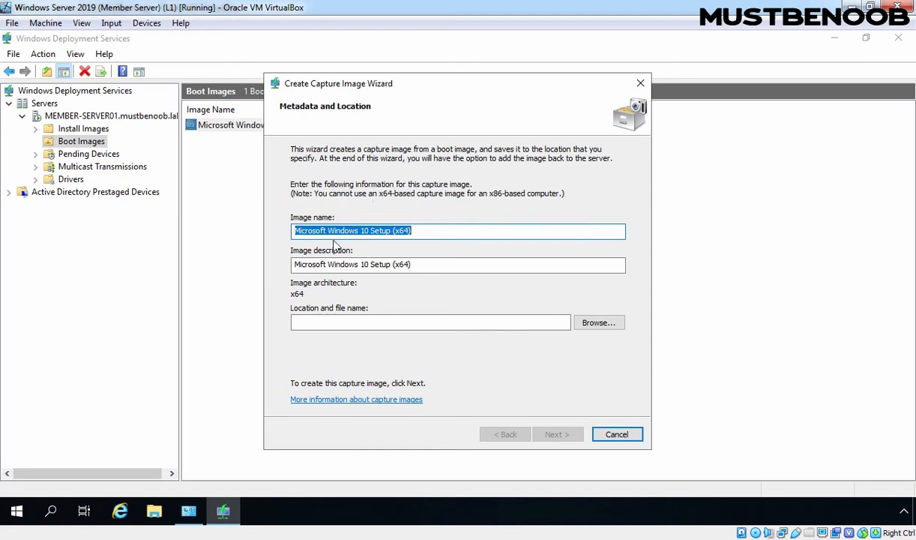
{"action": "double_click", "coordinate": [309, 231]}
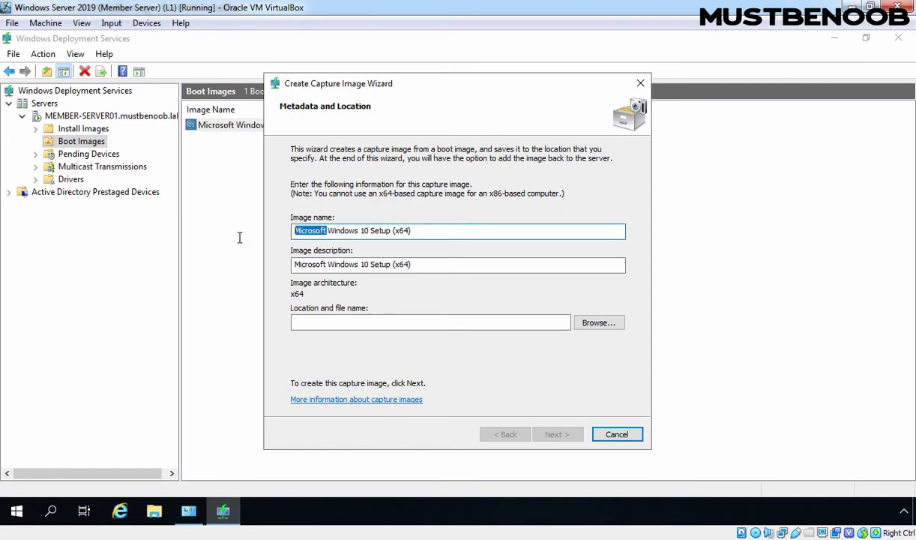
{"action": "key", "text": "Delete"}
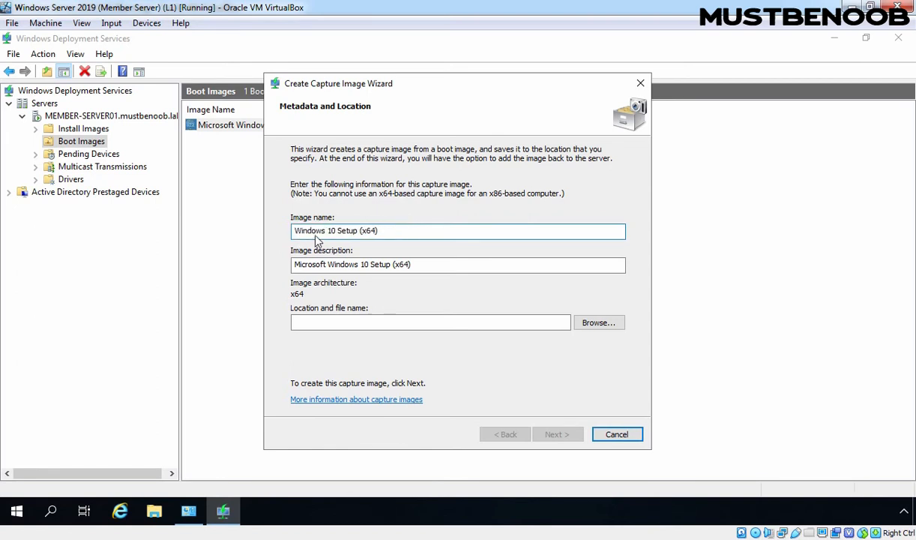
{"action": "type", "text": "Windows 10 Cal"}
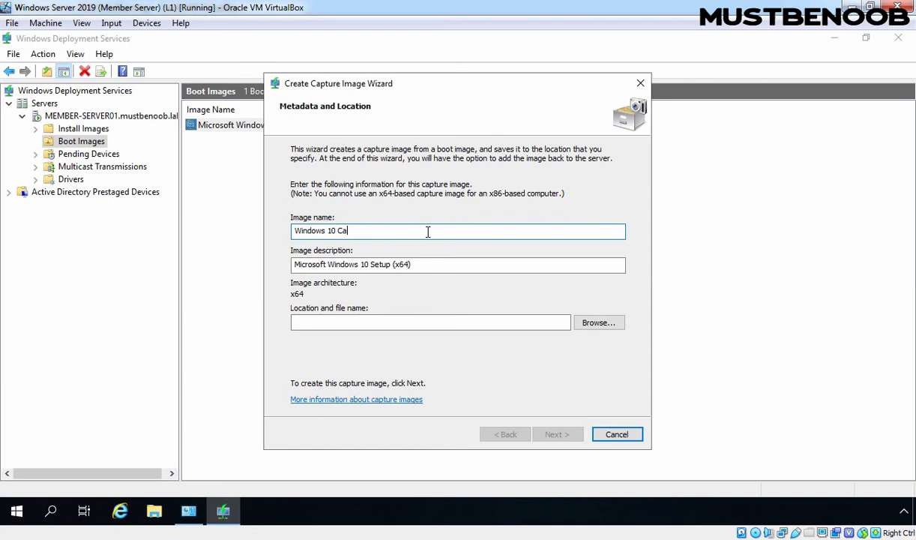
{"action": "type", "text": "pture Image (x64"}
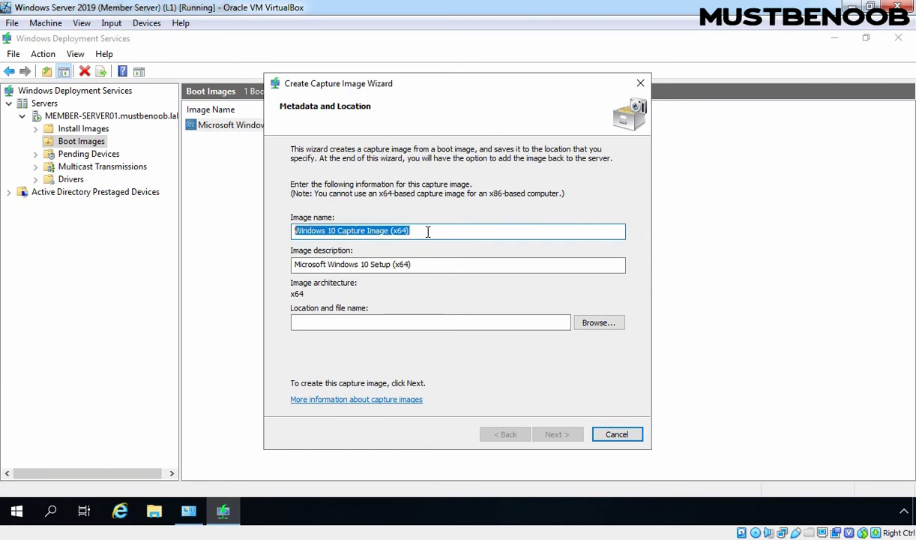
{"action": "triple_click", "coordinate": [458, 264]}
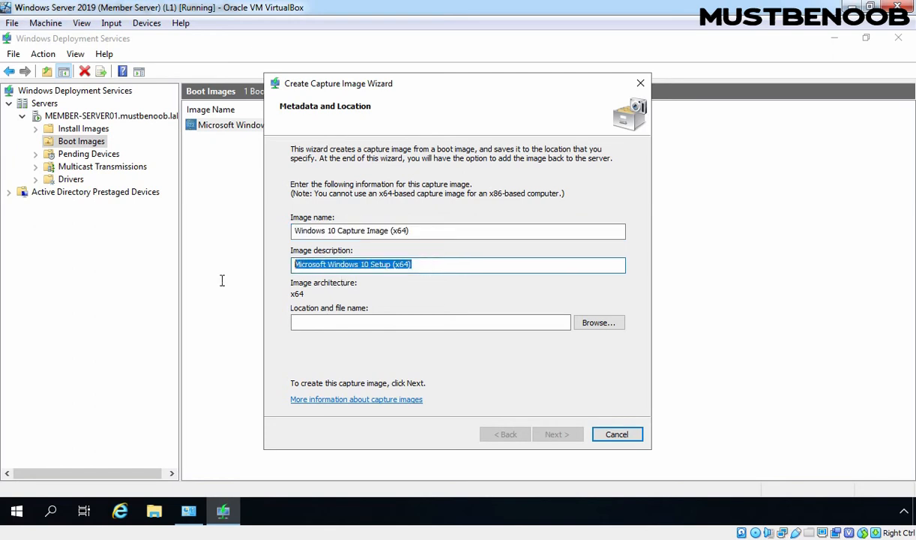
{"action": "type", "text": "Windows 10 Capture Image (x64)"}
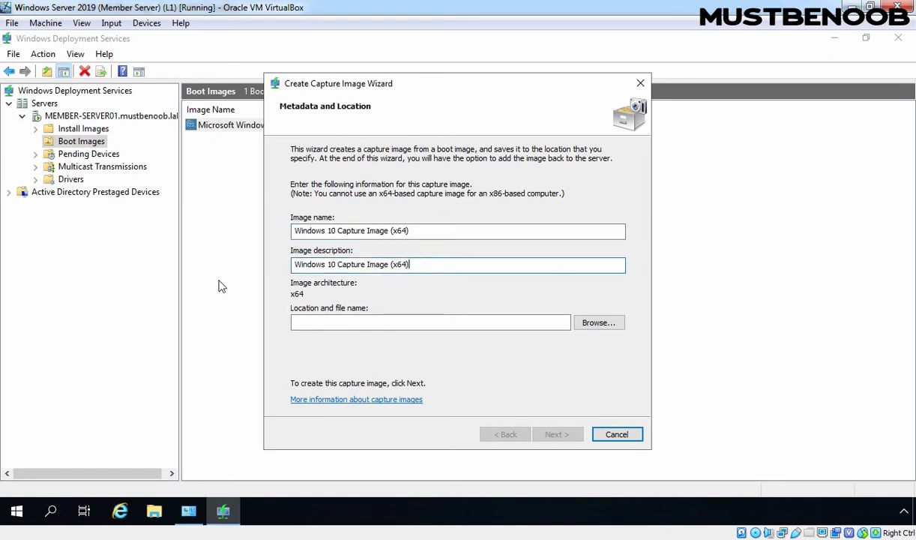
{"action": "mouse_move", "coordinate": [599, 323]}
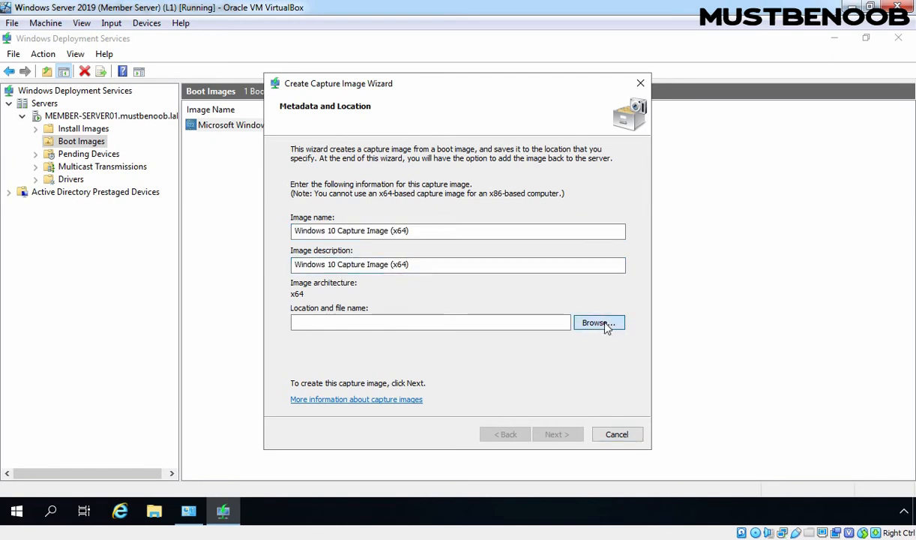
- Save the capture as Windows10CaptureImage in a new CaptureImage folder on drive D
{"action": "left_click", "coordinate": [598, 322]}
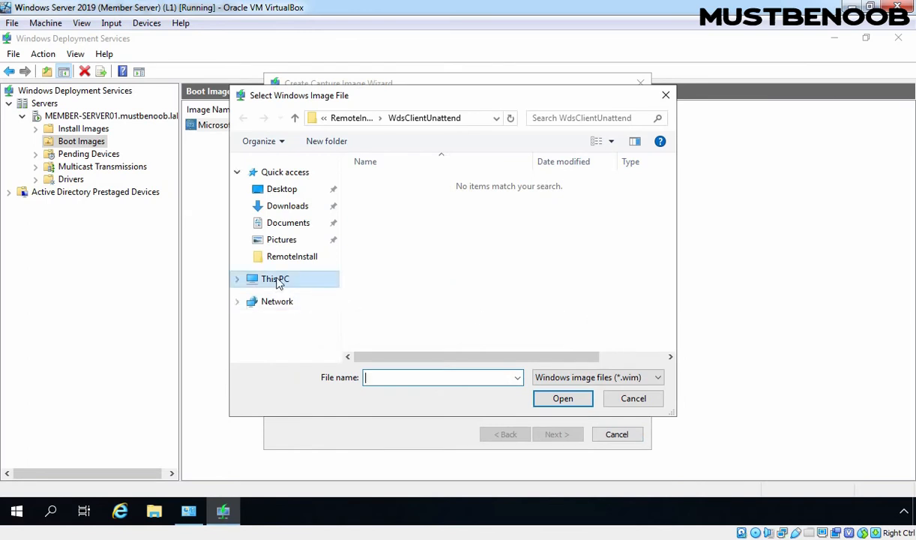
{"action": "left_click", "coordinate": [274, 278]}
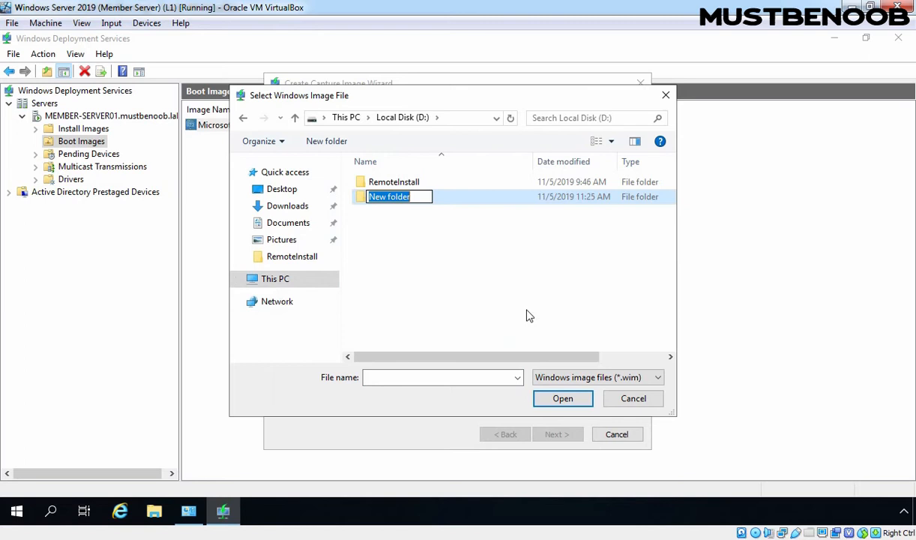
{"action": "type", "text": "CaptureImage"}
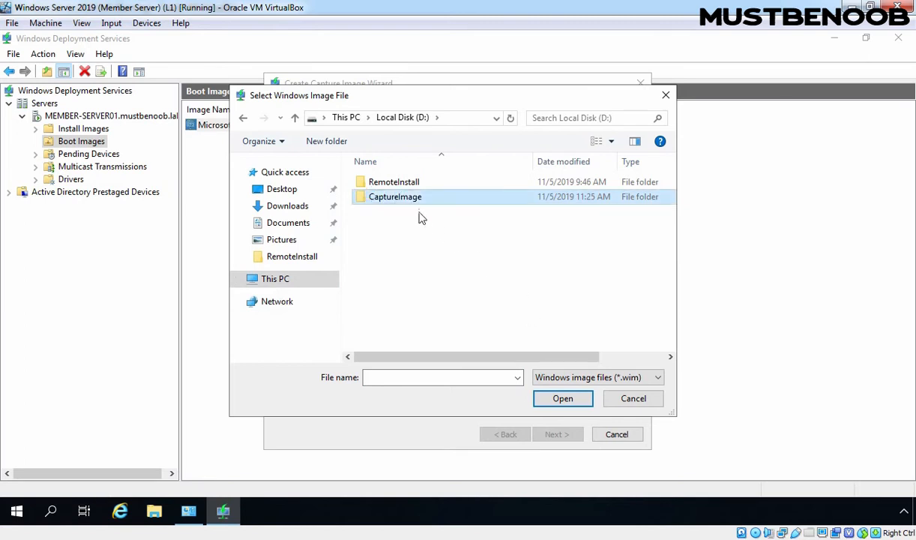
{"action": "double_click", "coordinate": [395, 197]}
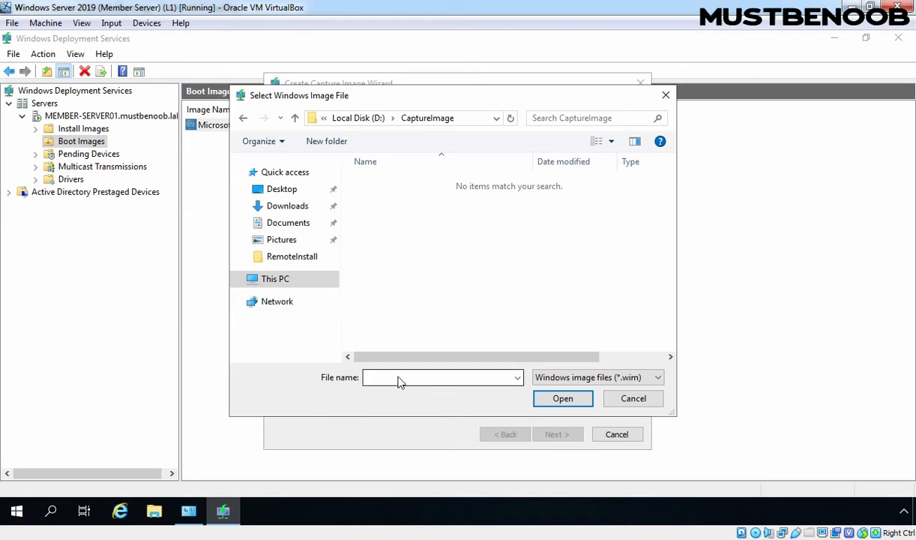
{"action": "type", "text": "Windows"}
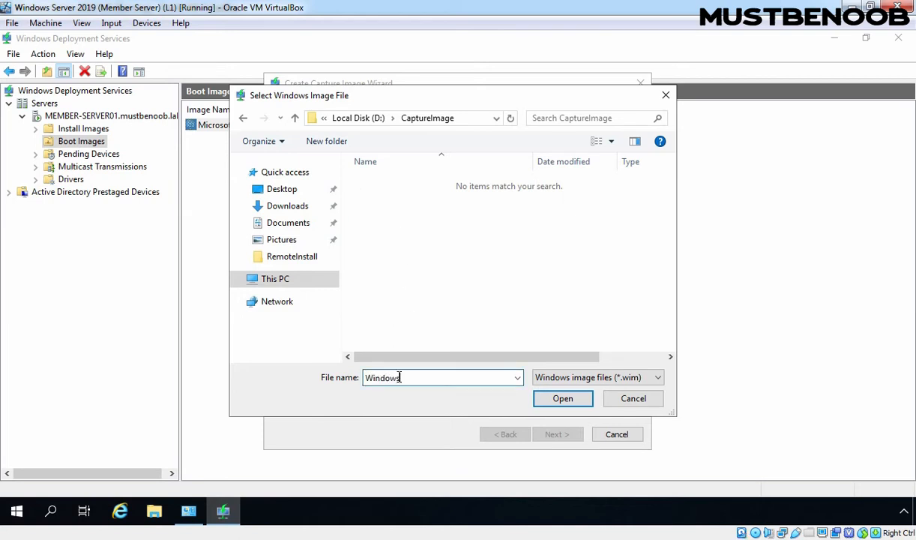
{"action": "type", "text": "10Capture"}
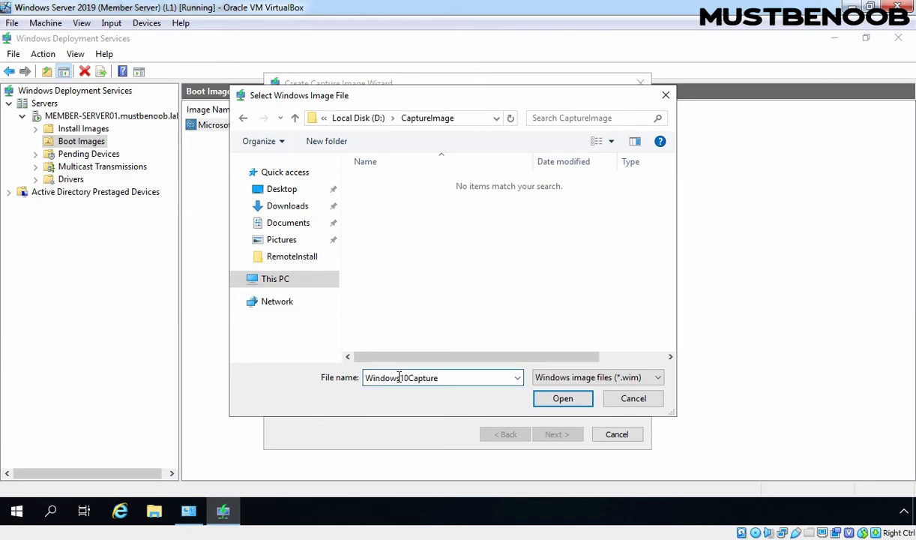
{"action": "type", "text": "Image"}
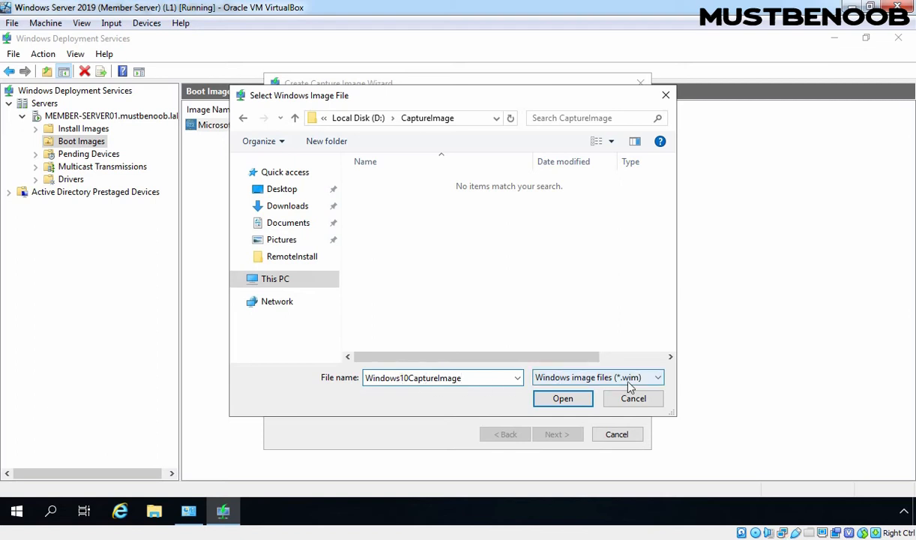
{"action": "left_click", "coordinate": [563, 398]}
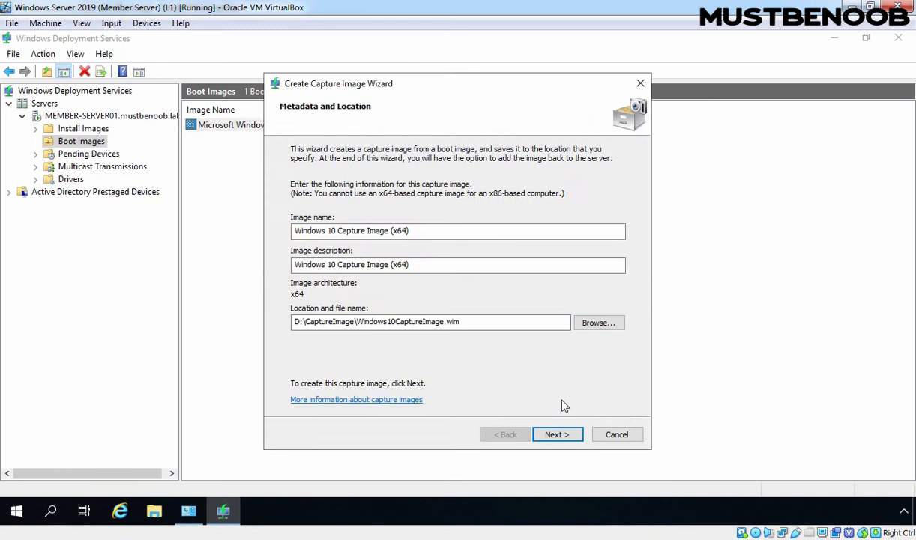
{"action": "mouse_move", "coordinate": [307, 343]}
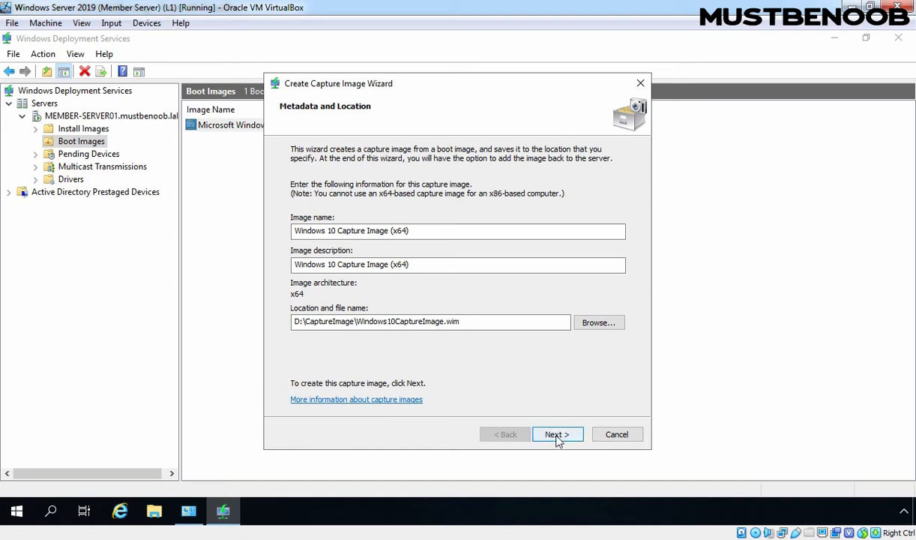
- Create the capture image file, then finish without adding it to the server
{"action": "left_click", "coordinate": [557, 434]}
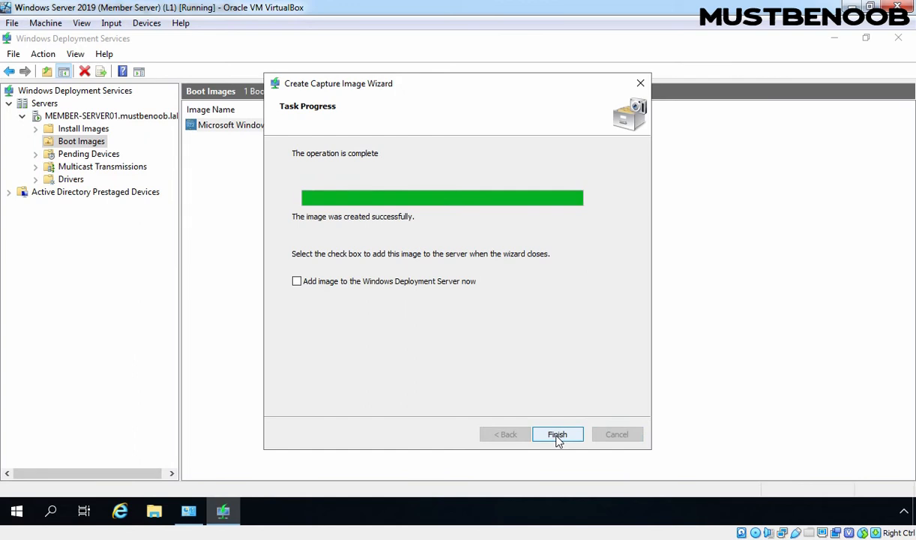
{"action": "mouse_move", "coordinate": [296, 283]}
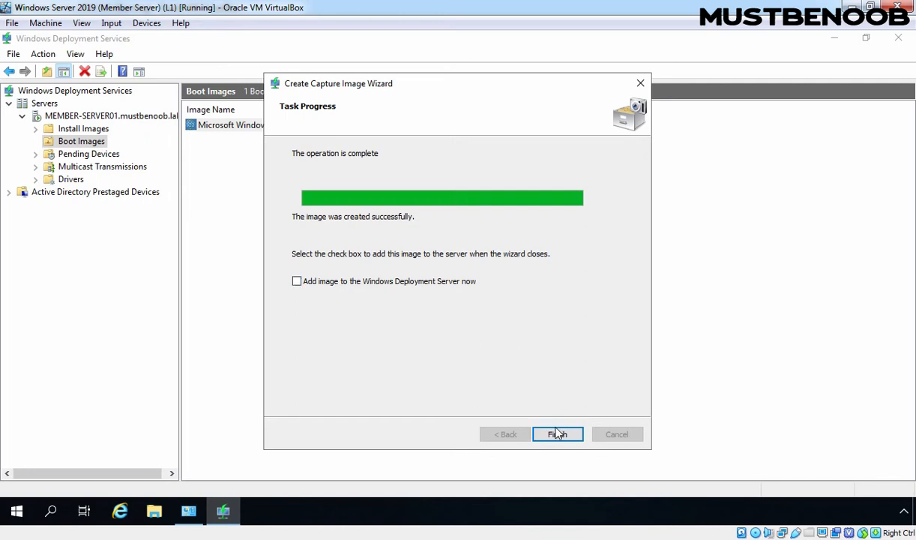
{"action": "left_click", "coordinate": [558, 434]}
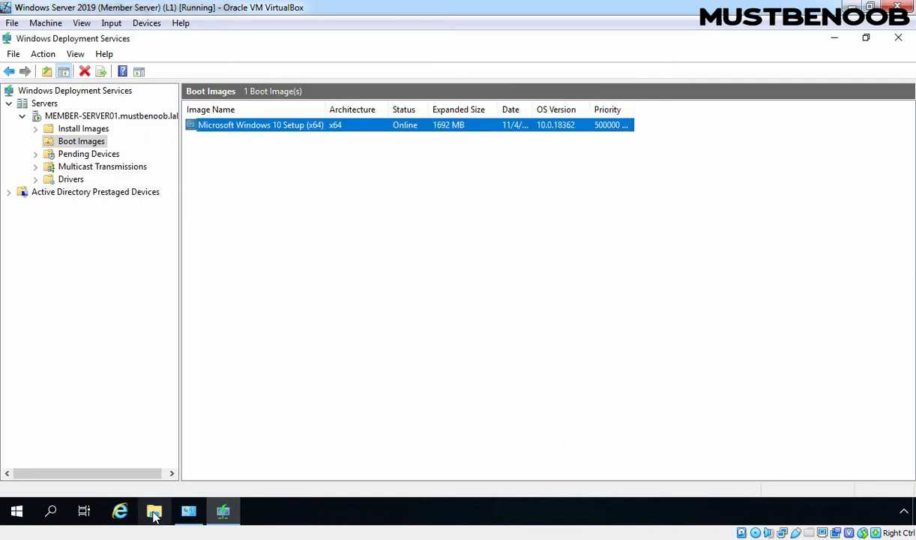
- Browse File Explorer to D:\CaptureImage to confirm Windows10CaptureImage.wim exists
{"action": "left_click", "coordinate": [154, 512]}
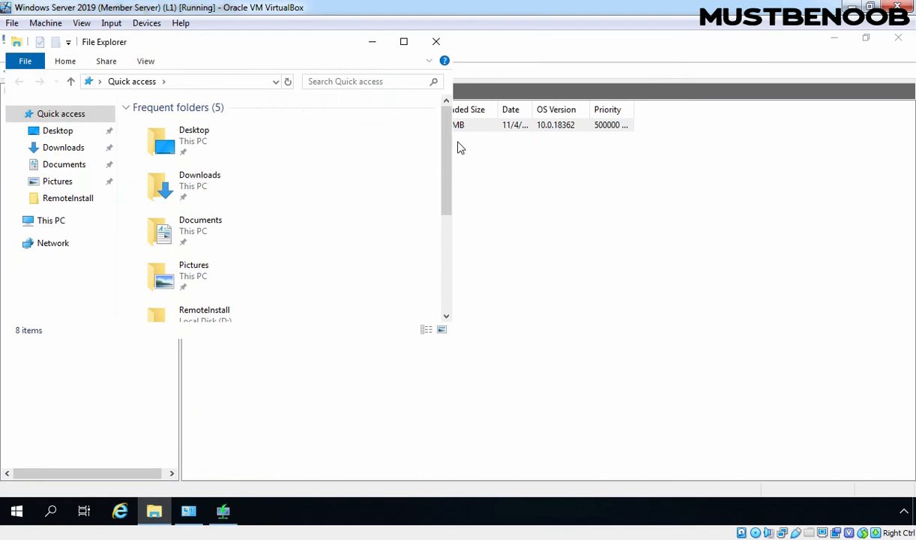
{"action": "scroll", "scroll_direction": "down", "scroll_amount": 3}
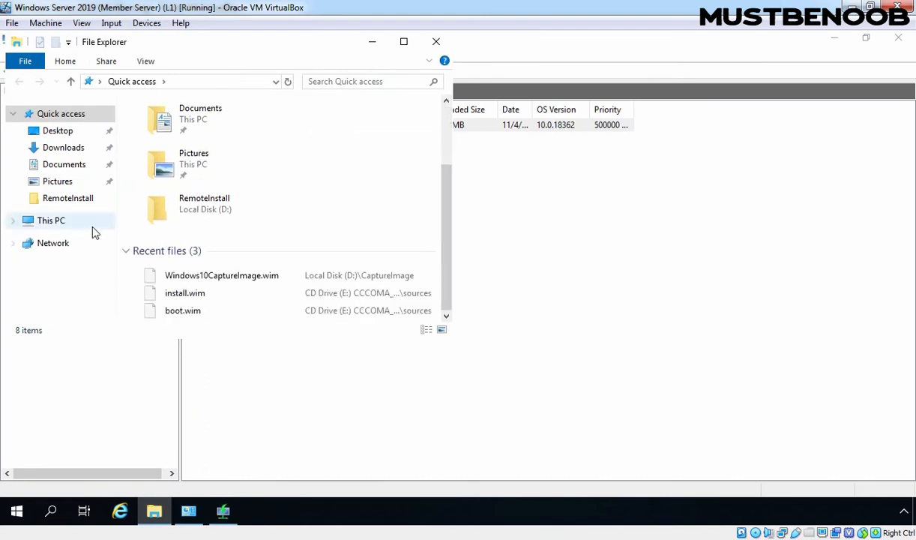
{"action": "left_click", "coordinate": [51, 220]}
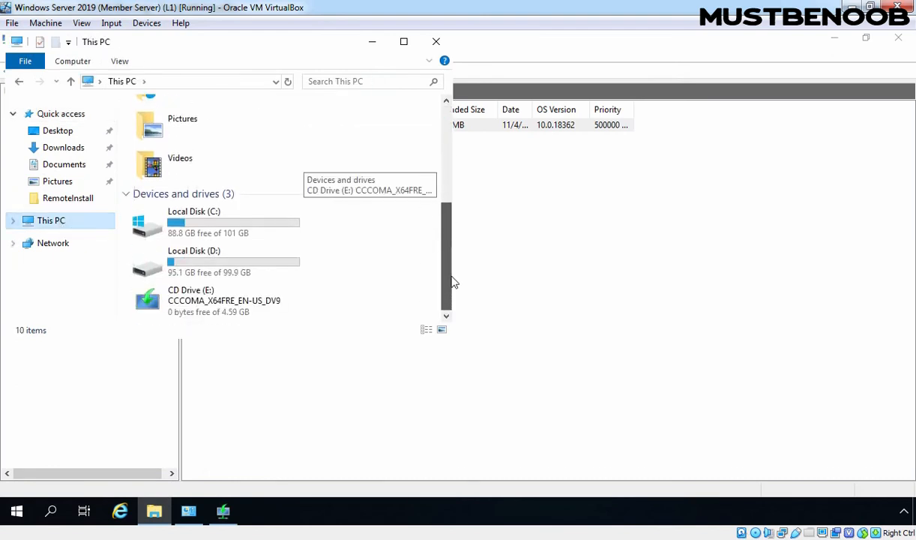
{"action": "double_click", "coordinate": [194, 263]}
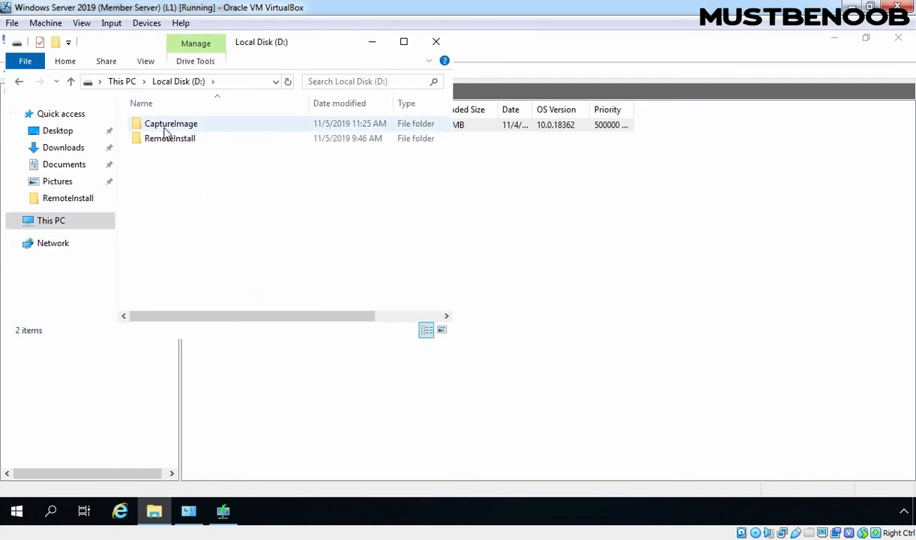
{"action": "double_click", "coordinate": [171, 123]}
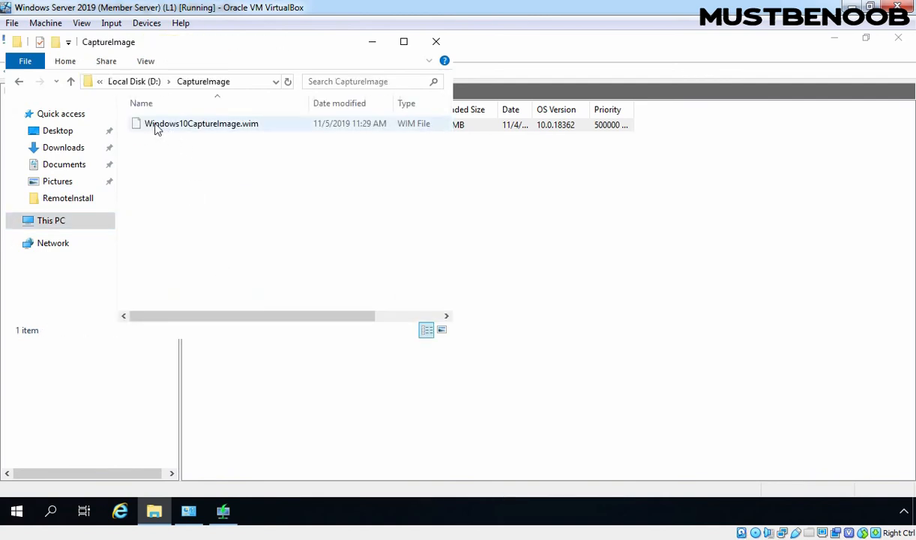
{"action": "mouse_move", "coordinate": [164, 127]}
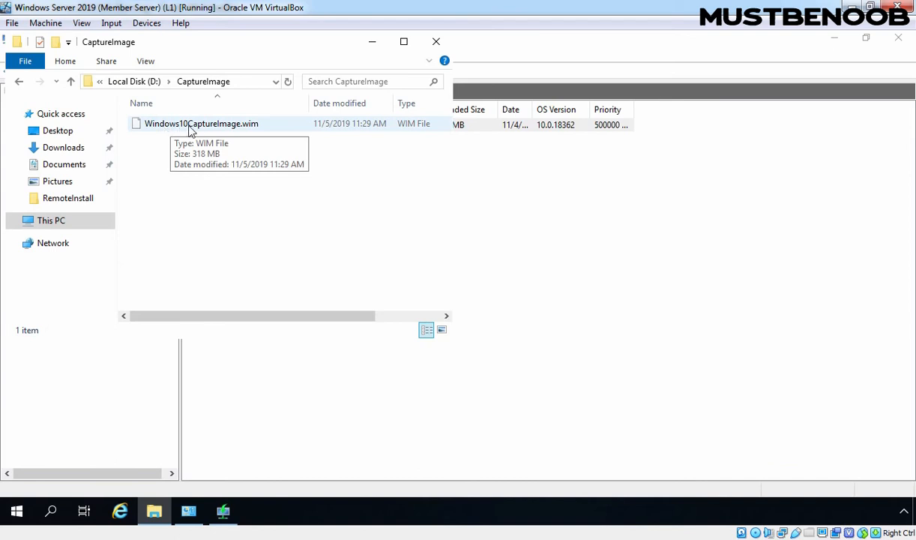
{"action": "mouse_move", "coordinate": [247, 128]}
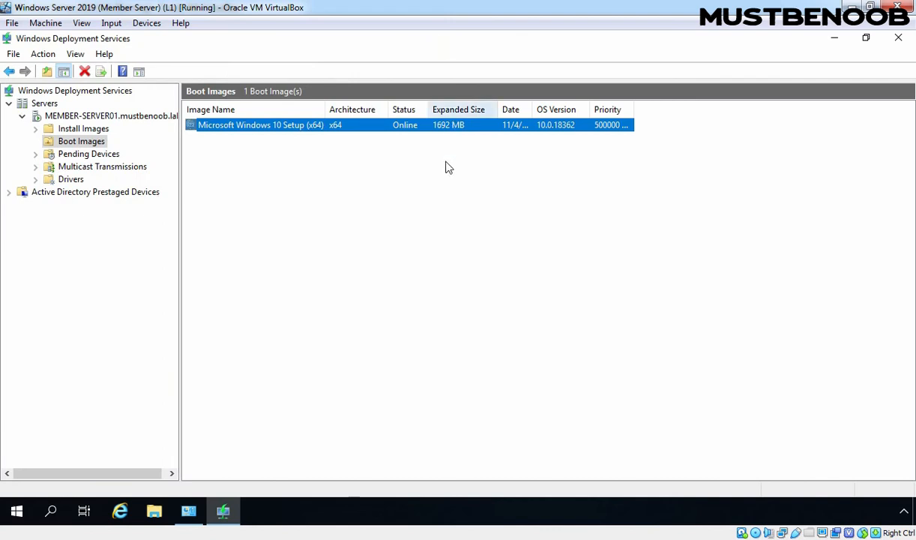
- Start Add Boot Image using D:\CaptureImage\Windows10CaptureImage.wim as the image file
{"action": "left_click", "coordinate": [81, 141]}
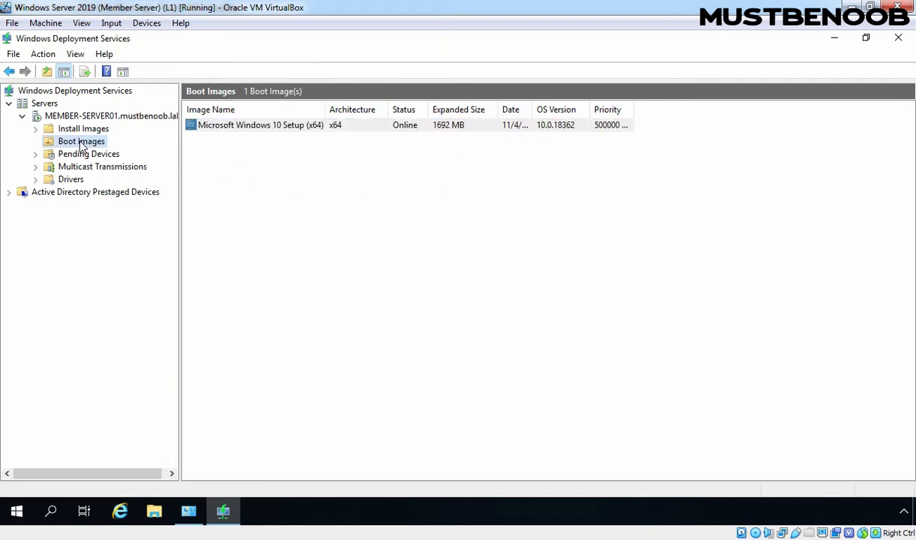
{"action": "right_click", "coordinate": [81, 141]}
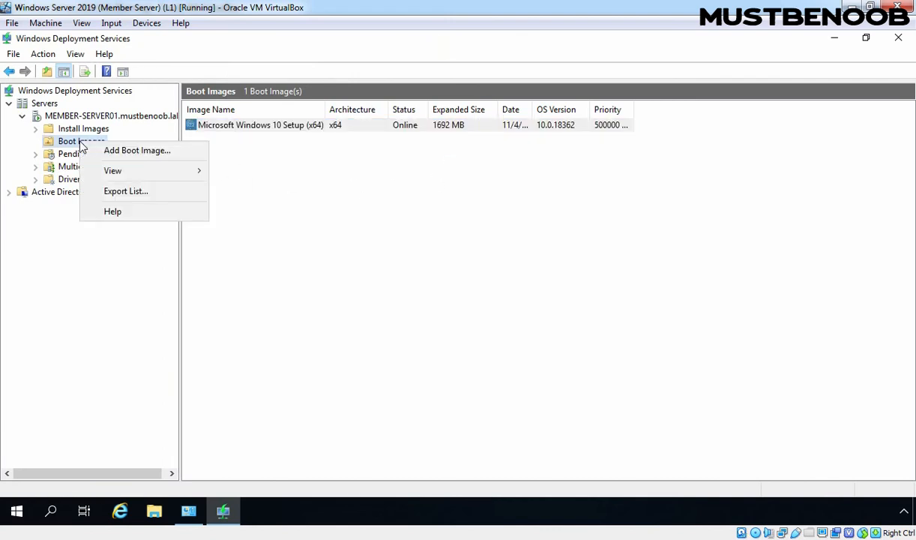
{"action": "left_click", "coordinate": [137, 149]}
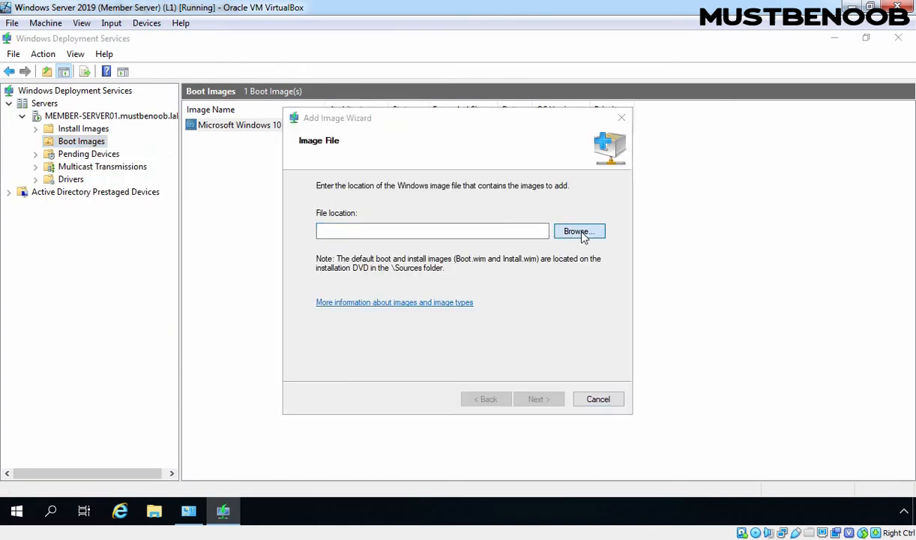
{"action": "left_click", "coordinate": [579, 231]}
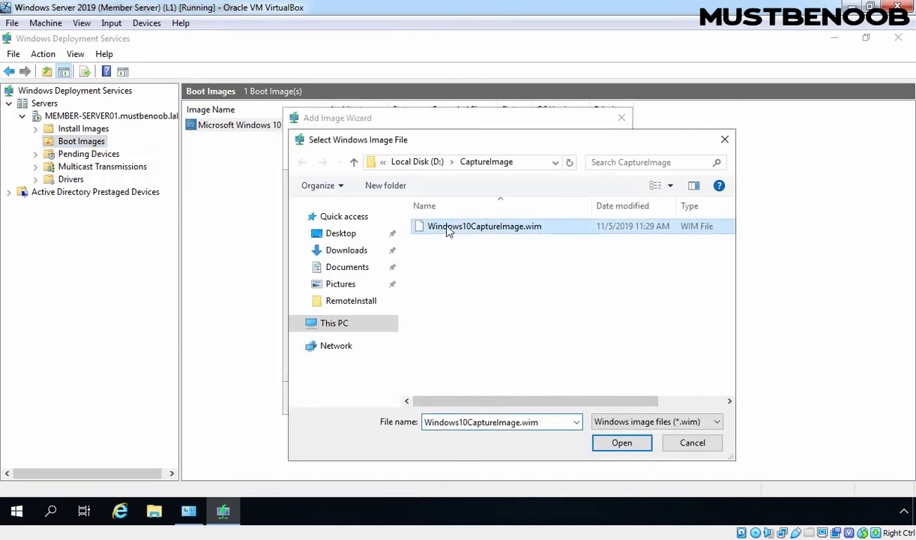
{"action": "mouse_move", "coordinate": [487, 230]}
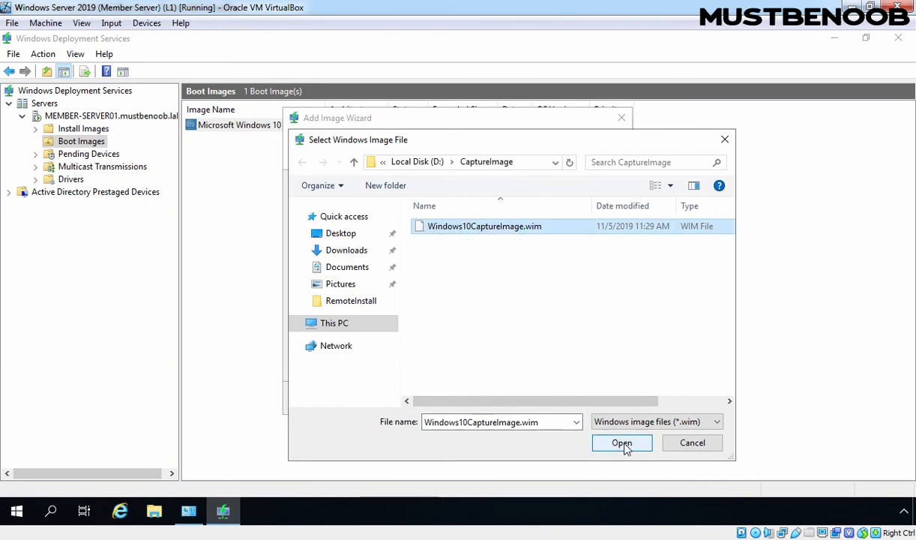
{"action": "left_click", "coordinate": [622, 442]}
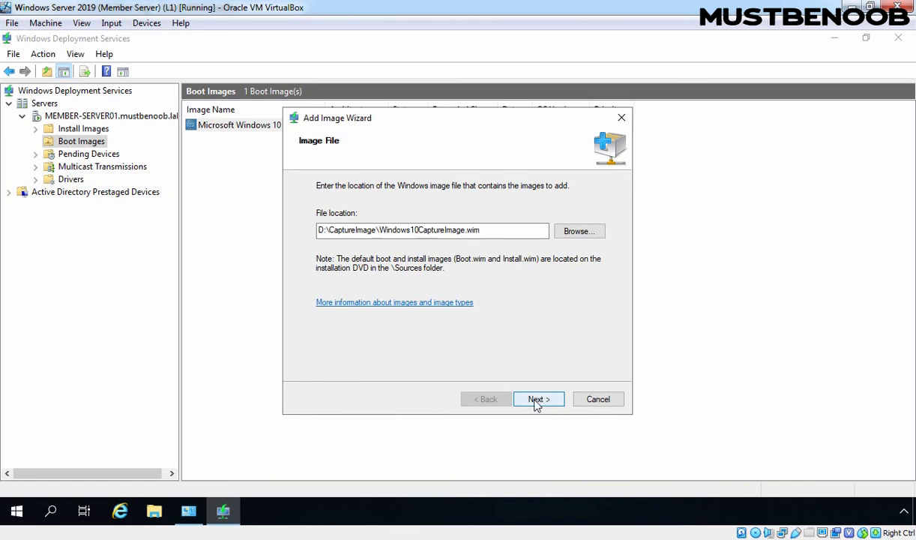
- Complete the Add Image Wizard with default metadata, then inspect both boot image entries
{"action": "left_click", "coordinate": [538, 399]}
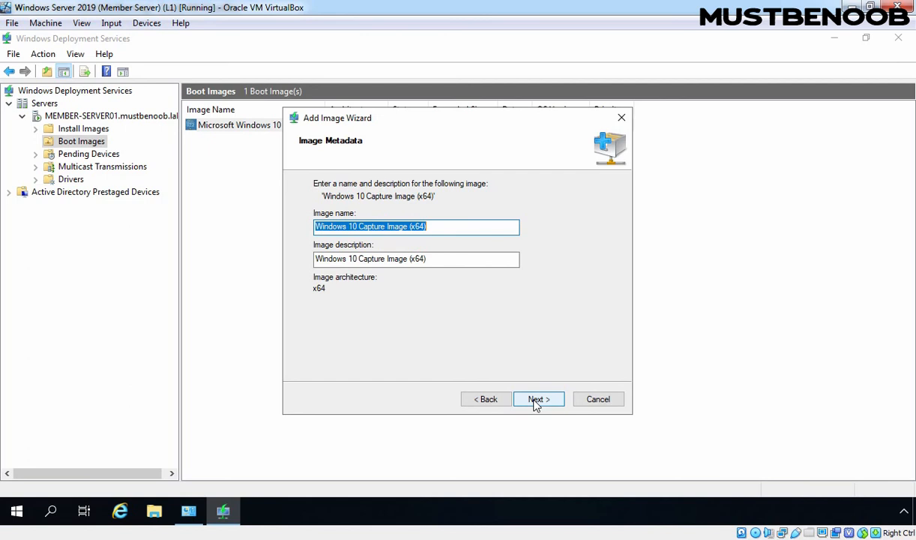
{"action": "left_click", "coordinate": [538, 398]}
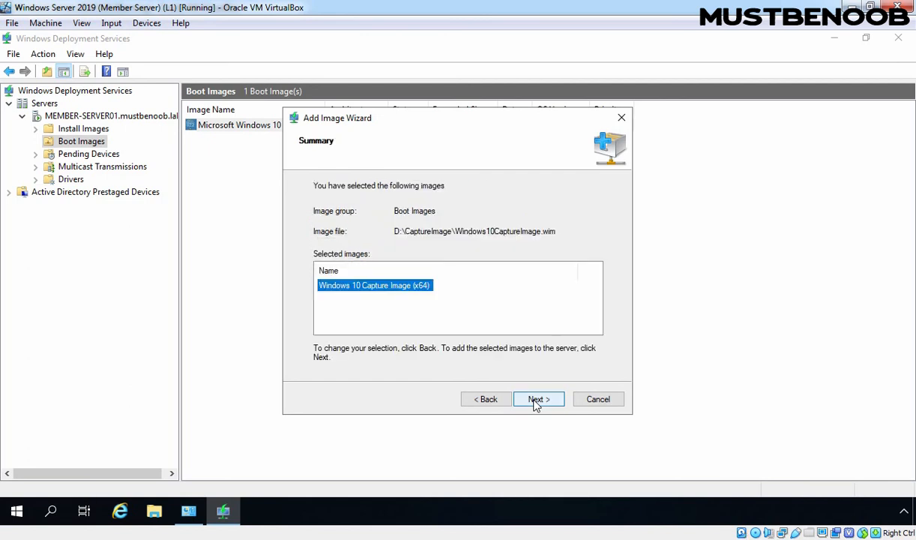
{"action": "left_click", "coordinate": [539, 398]}
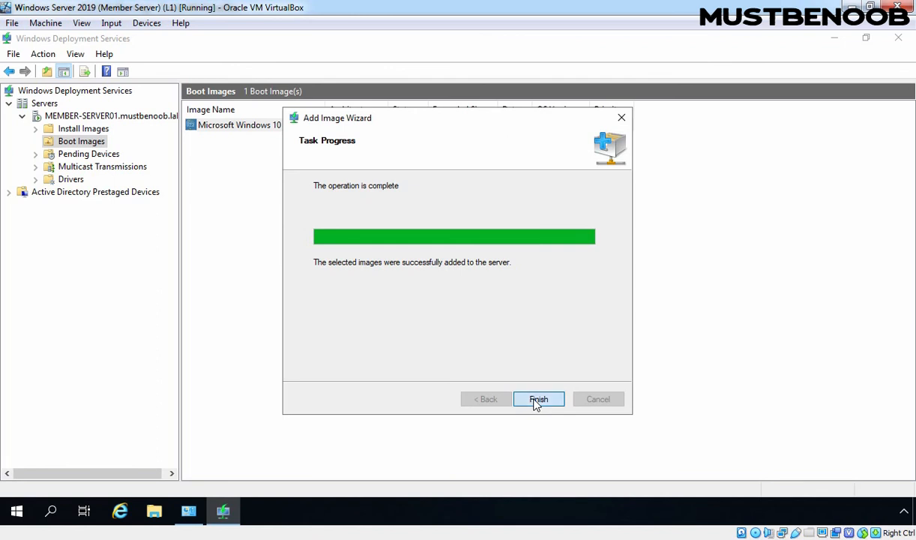
{"action": "left_click", "coordinate": [538, 399]}
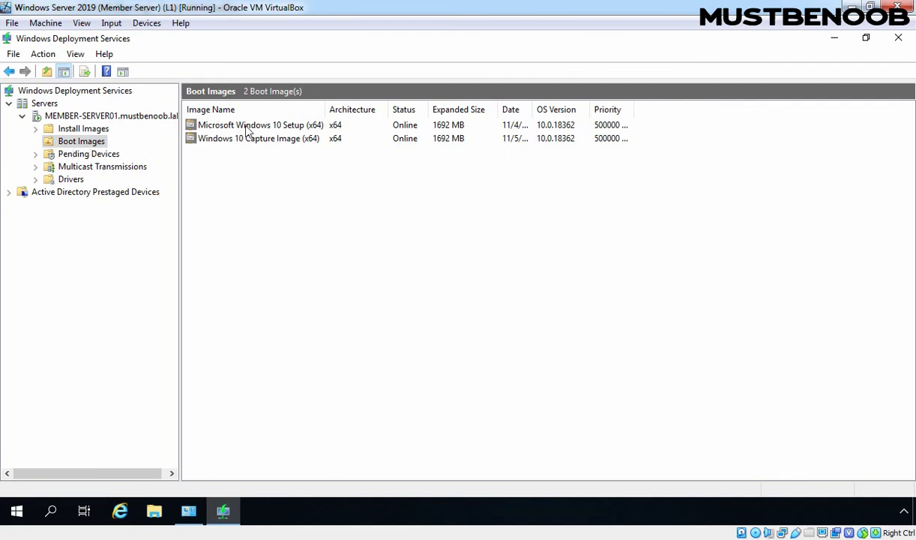
{"action": "left_click", "coordinate": [261, 125]}
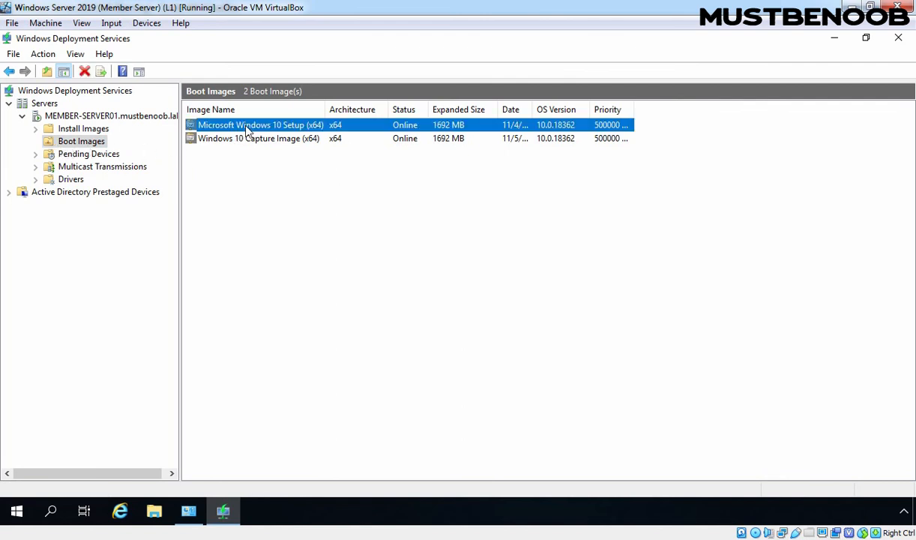
{"action": "mouse_move", "coordinate": [241, 141]}
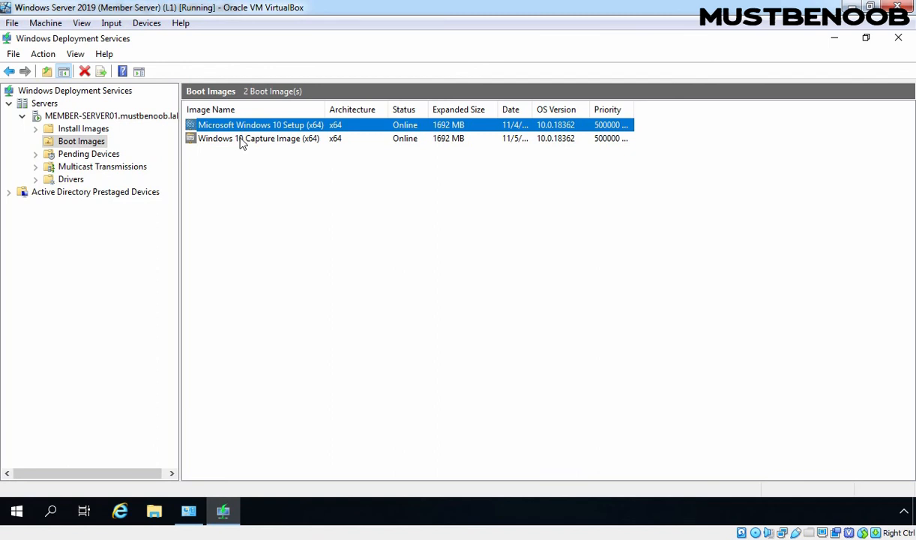
{"action": "left_click", "coordinate": [258, 138]}
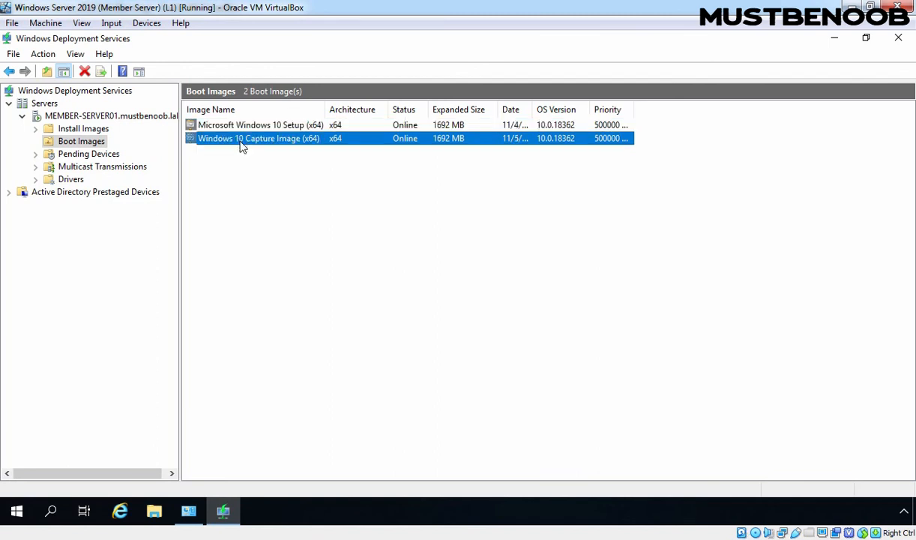